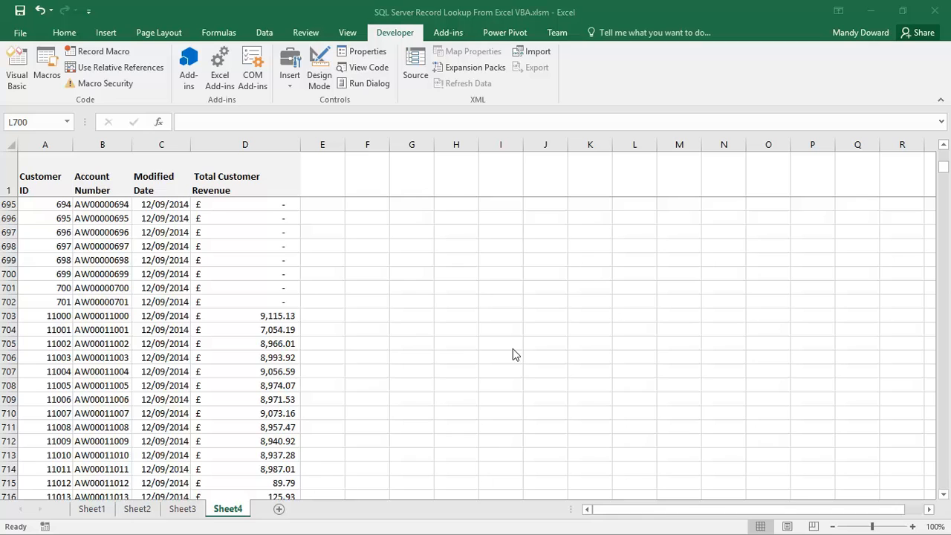
mouse_move(39, 300)
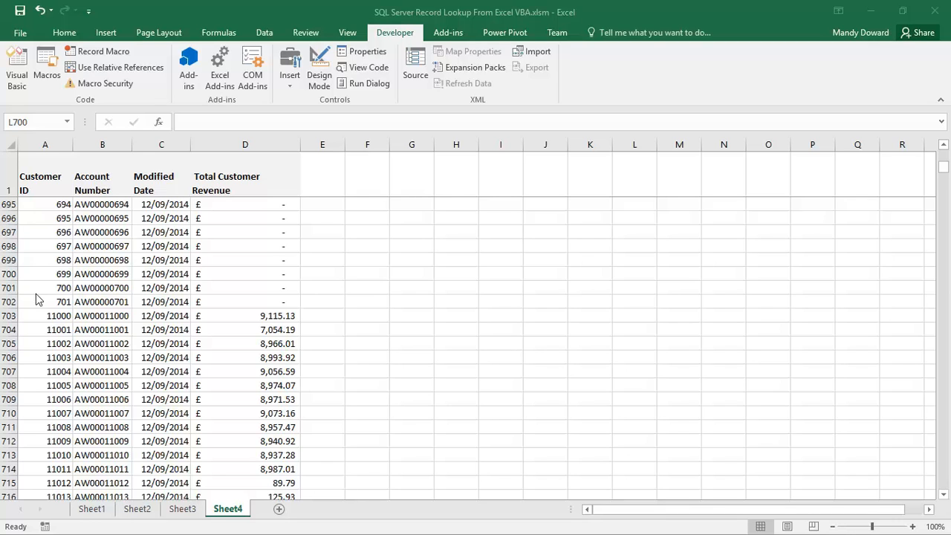
mouse_move(166, 279)
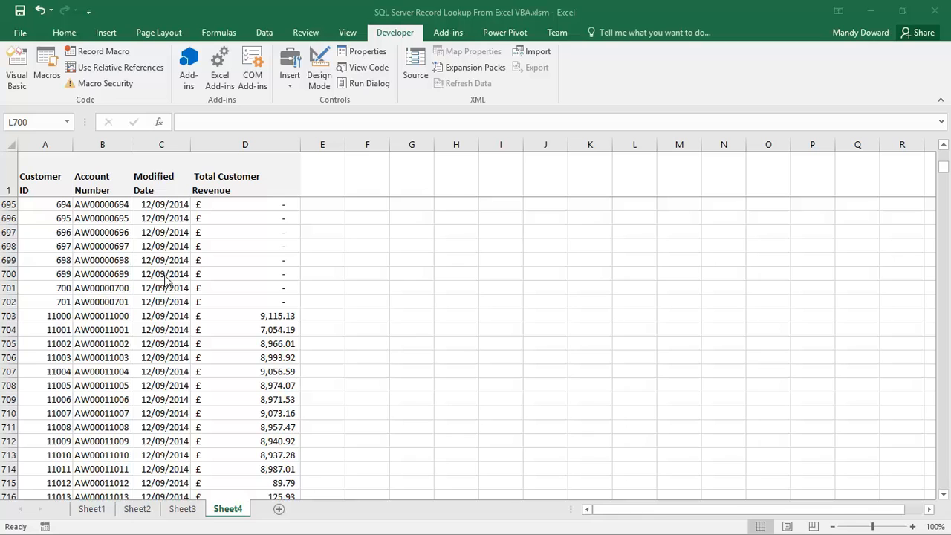
mouse_move(284, 386)
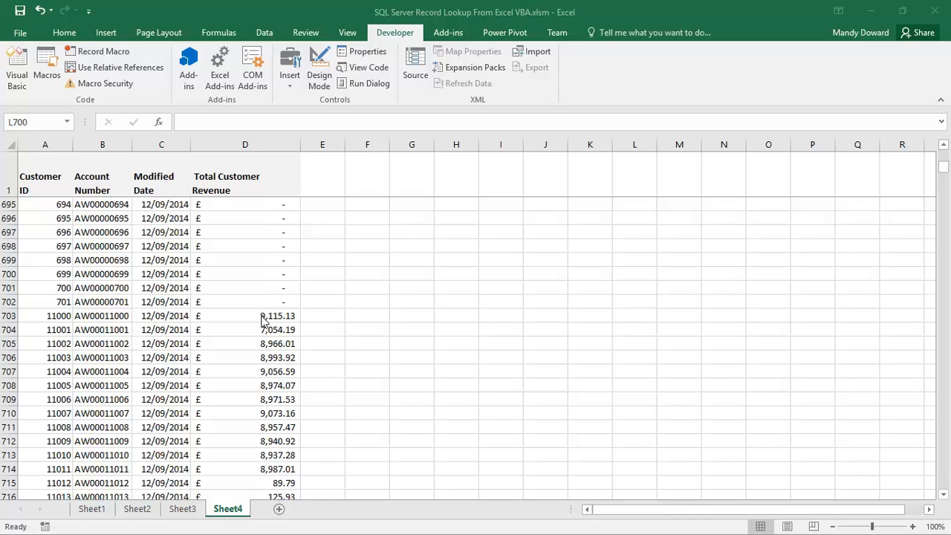
Select cell D703 to reveal =LookupAWCustomerRevenue(A703) behind customer 11000's £9,115.13 revenue.
click(261, 315)
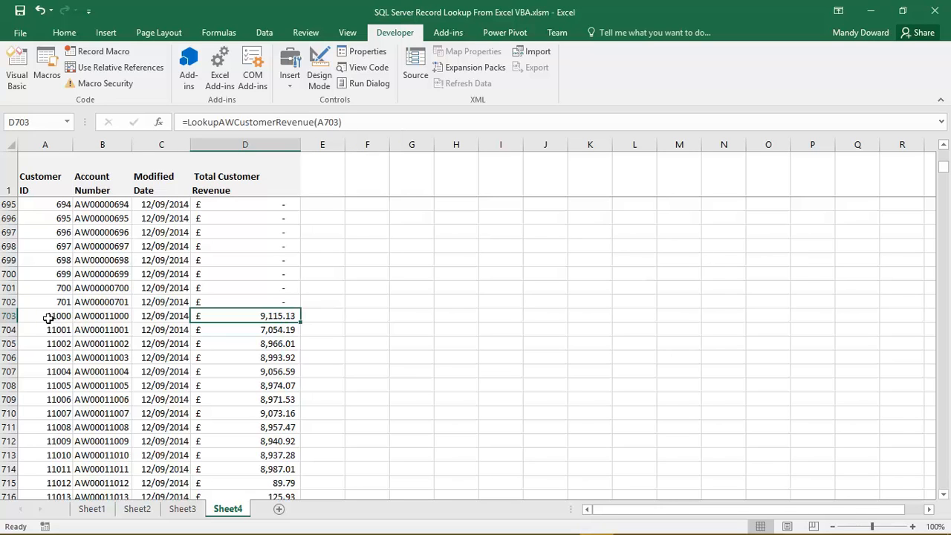
mouse_move(41, 318)
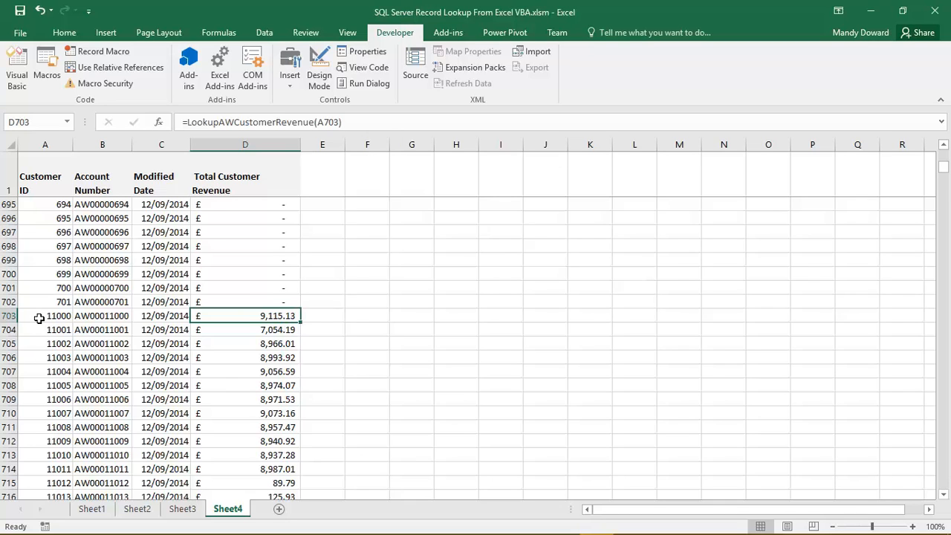
mouse_move(306, 333)
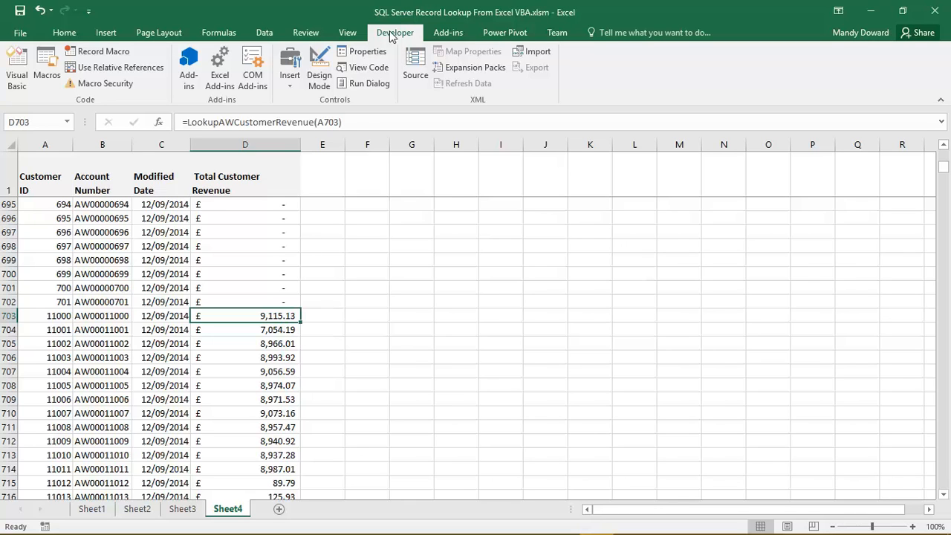
mouse_move(23, 54)
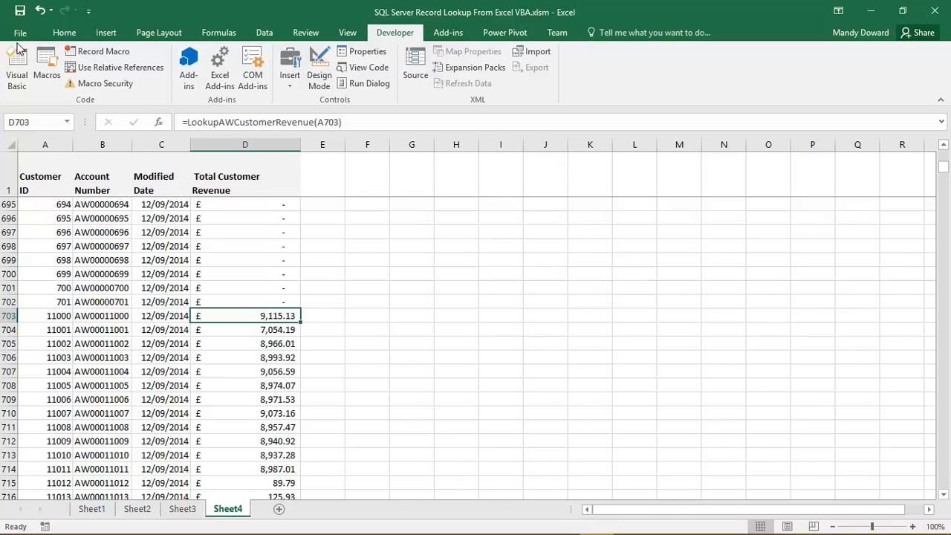
mouse_move(395, 33)
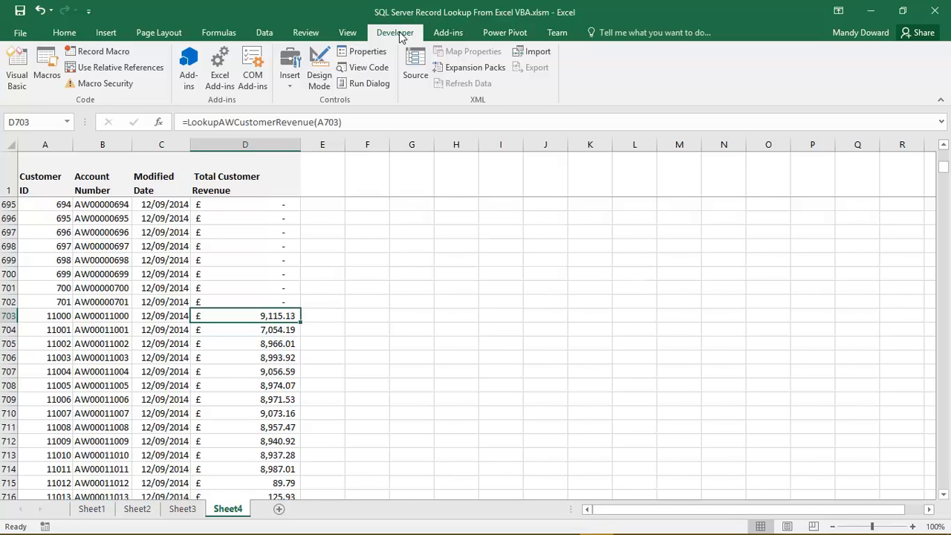
mouse_move(321, 41)
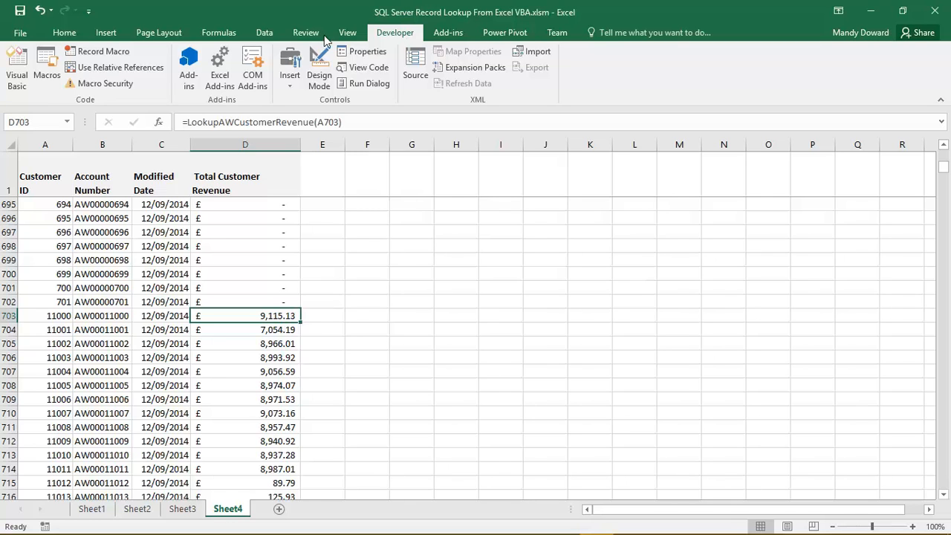
Show Module1's LookupAWCustomerRevenue code in the VBA editor, with the earlier 4974.2156 test below.
click(16, 67)
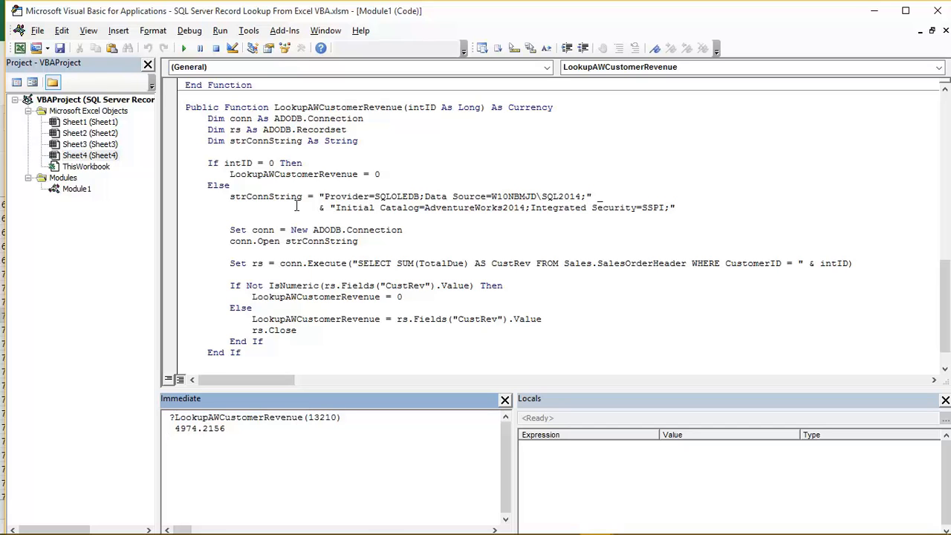
mouse_move(297, 107)
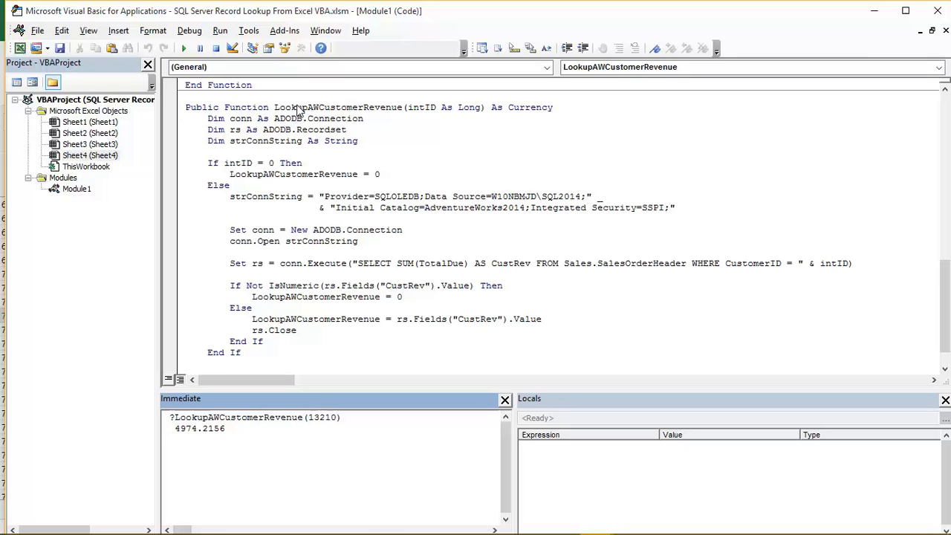
mouse_move(394, 110)
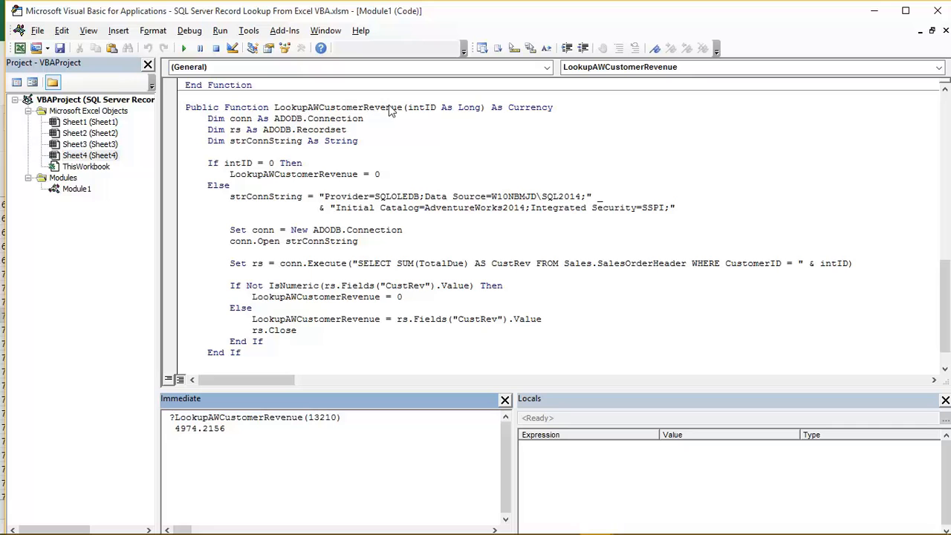
mouse_move(194, 107)
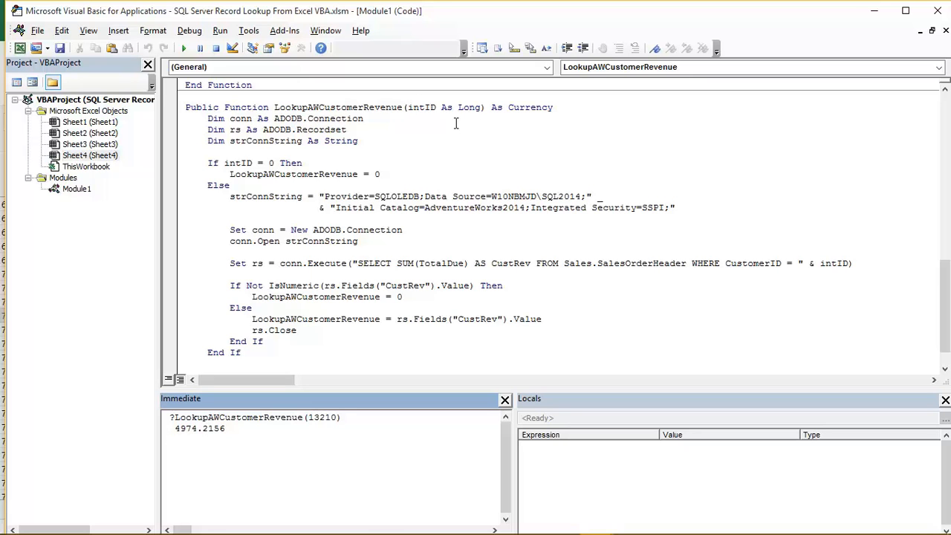
mouse_move(444, 113)
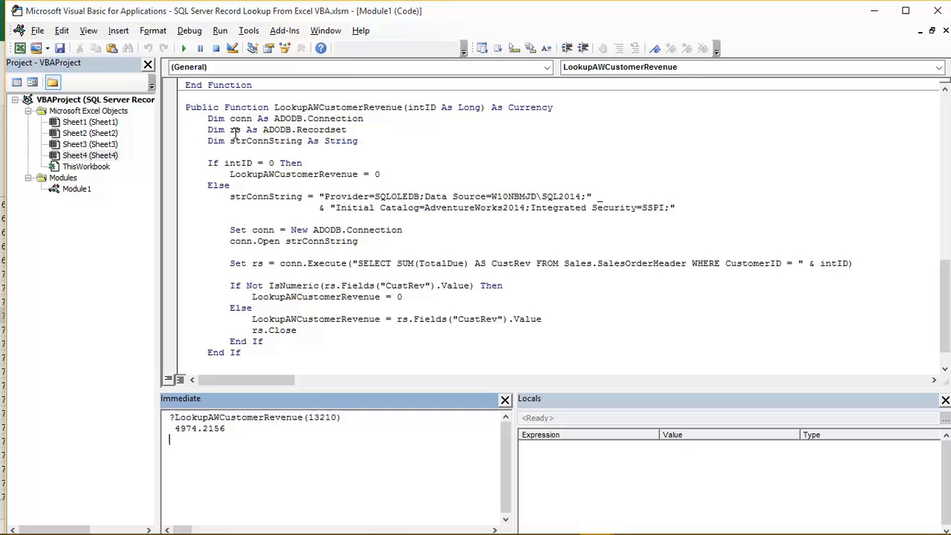
mouse_move(373, 126)
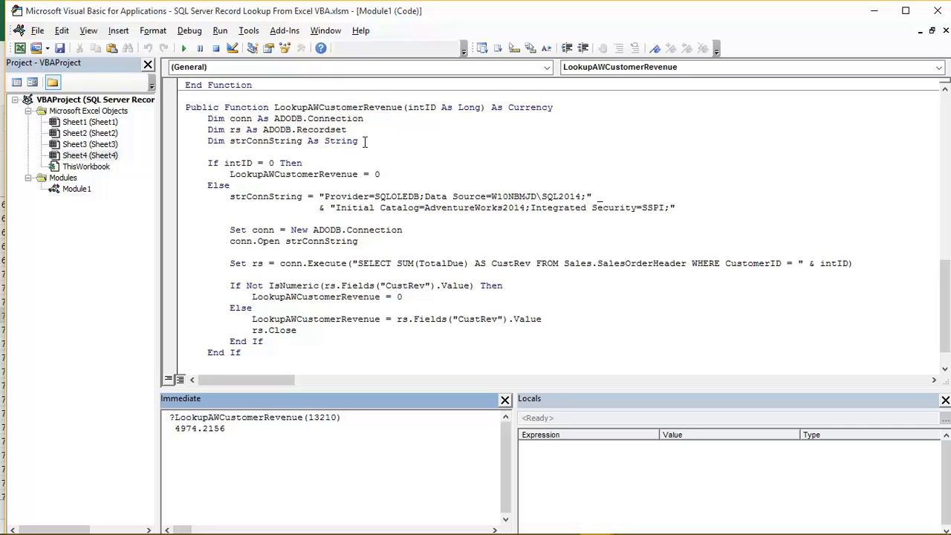
mouse_move(442, 118)
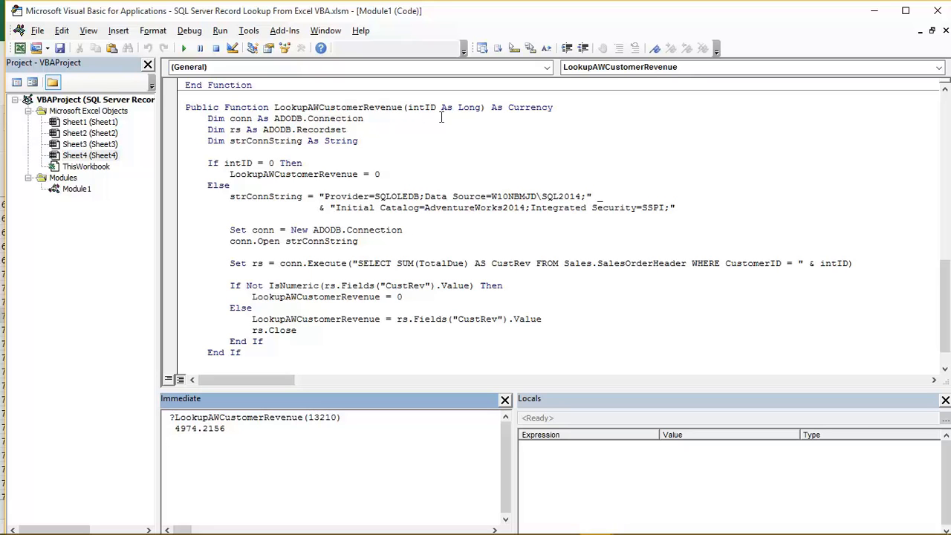
mouse_move(442, 113)
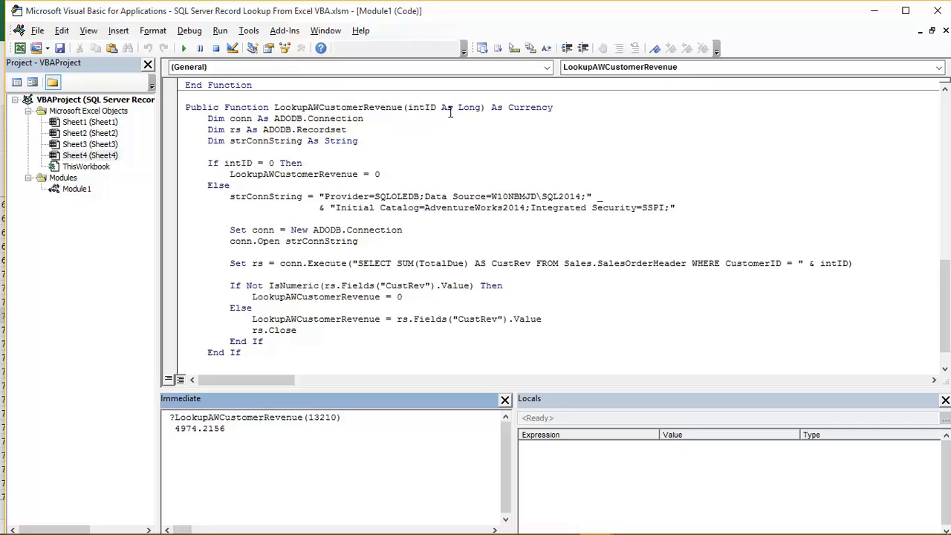
mouse_move(451, 122)
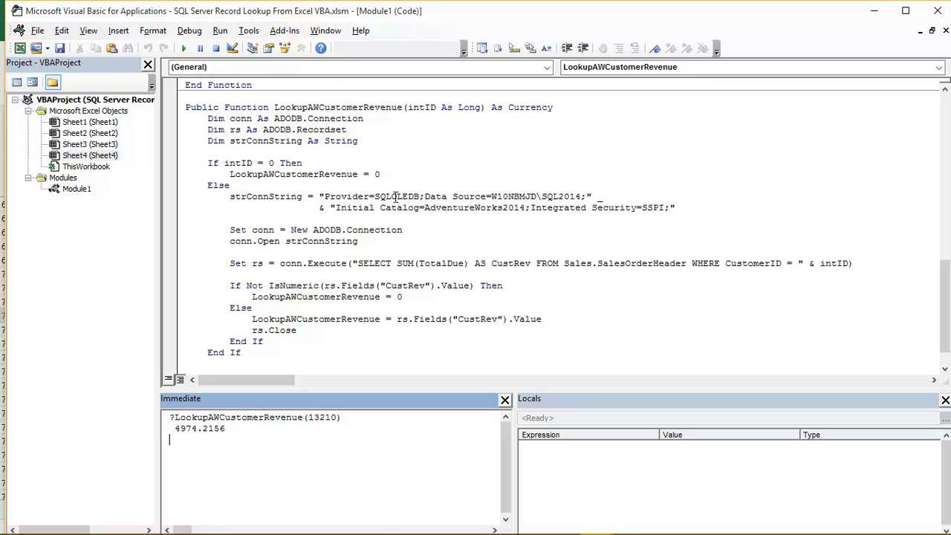
mouse_move(526, 180)
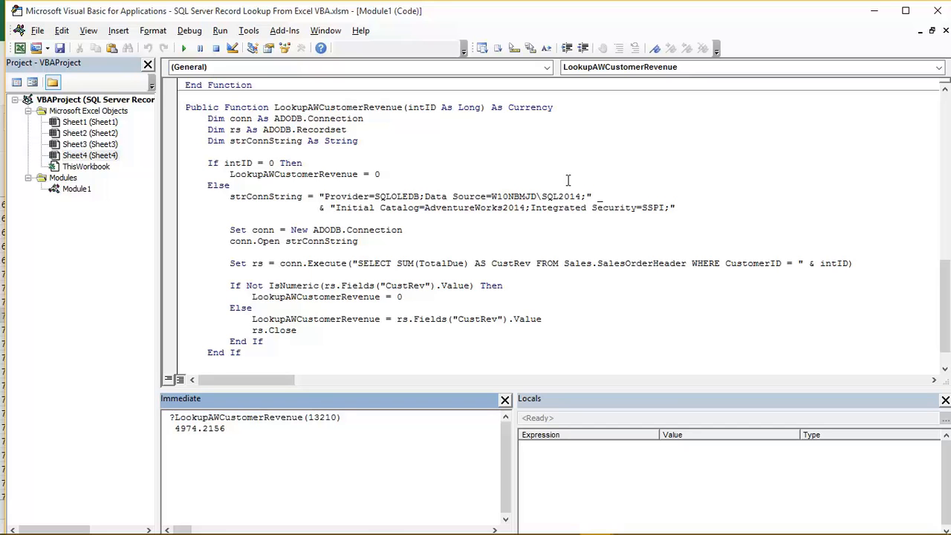
mouse_move(581, 196)
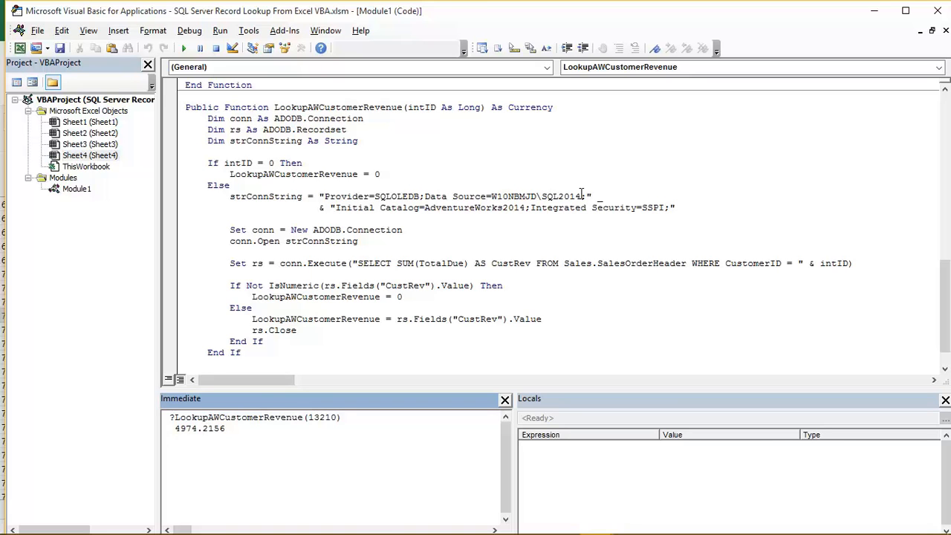
mouse_move(627, 166)
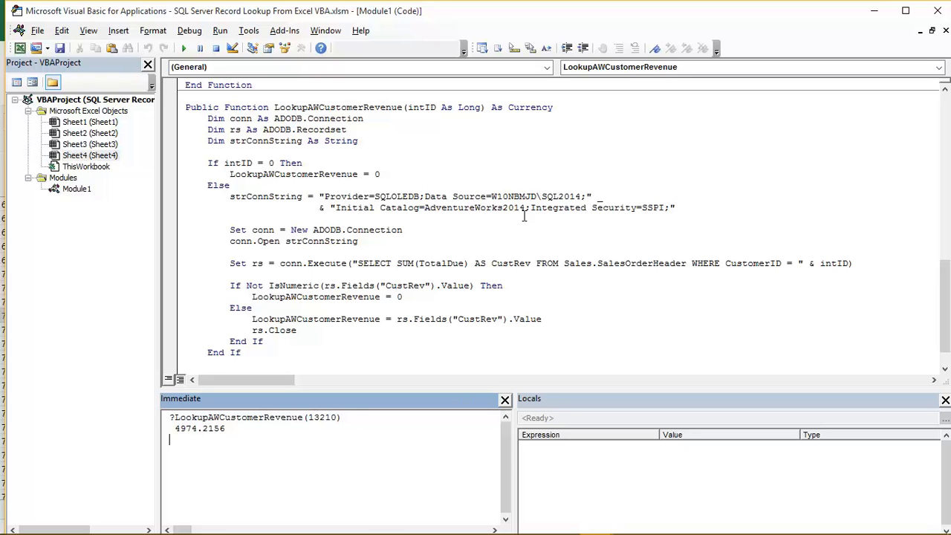
mouse_move(548, 215)
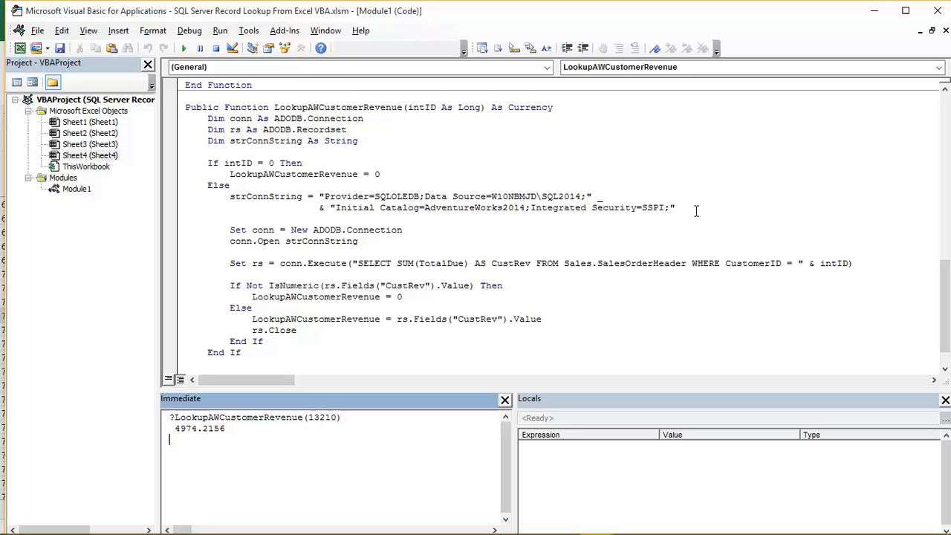
mouse_move(692, 211)
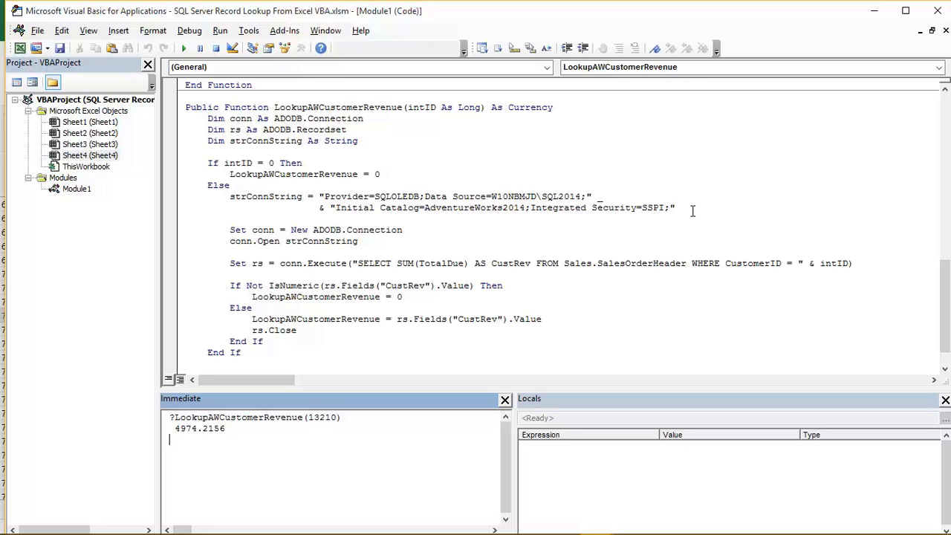
mouse_move(606, 208)
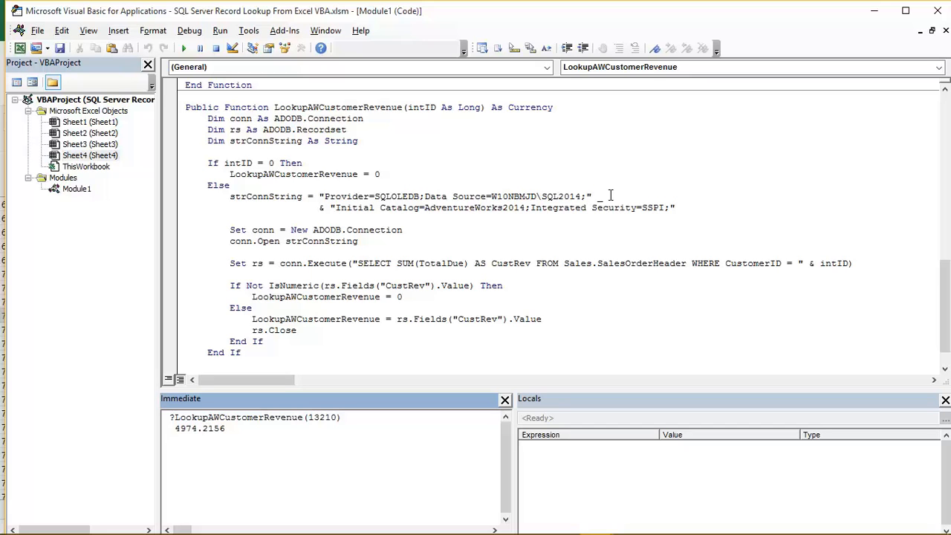
mouse_move(452, 223)
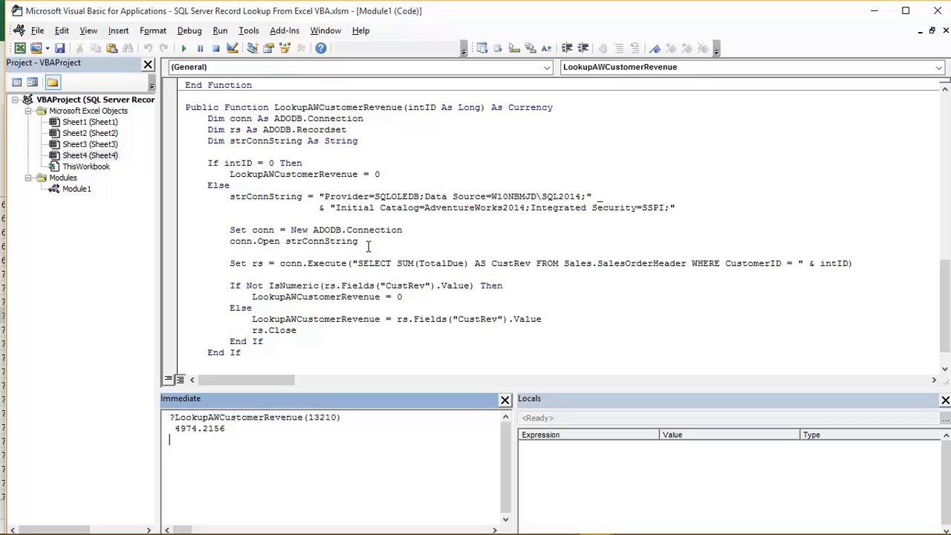
mouse_move(386, 255)
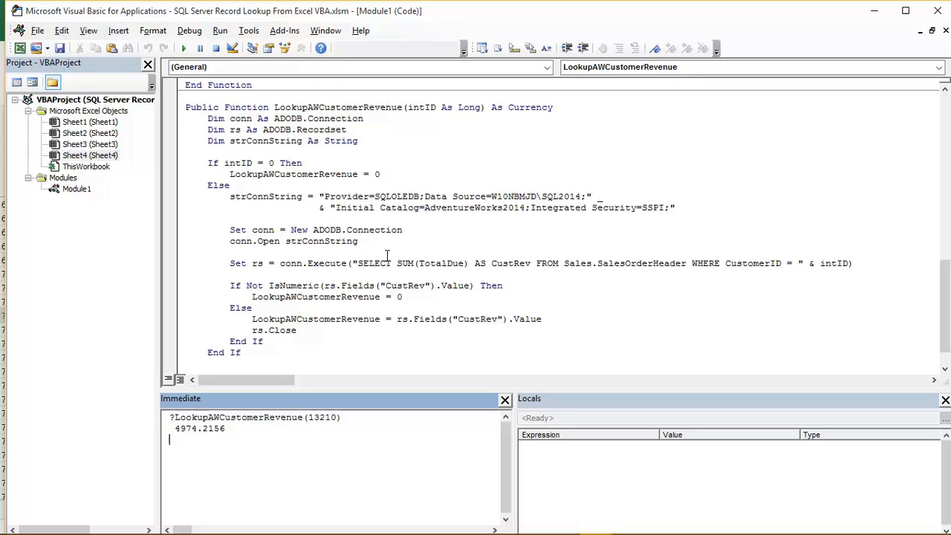
mouse_move(399, 244)
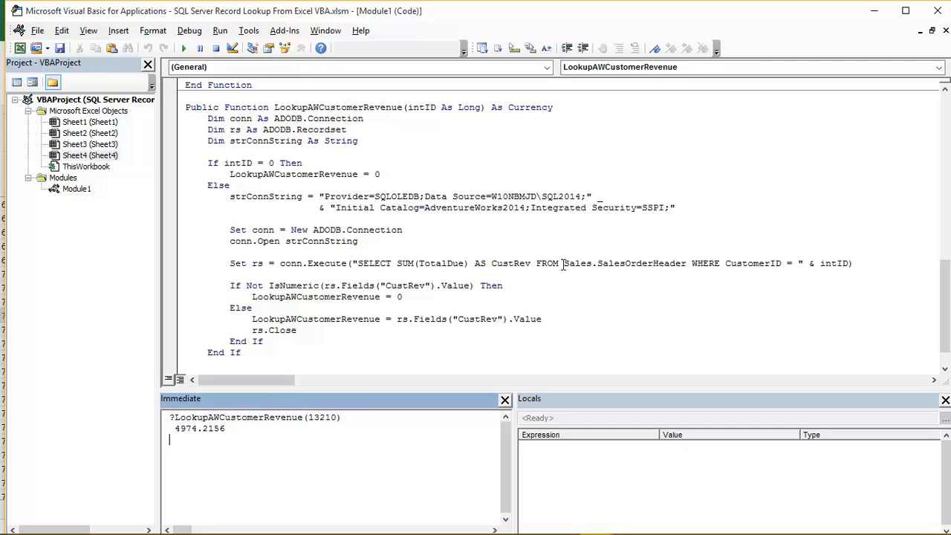
mouse_move(689, 267)
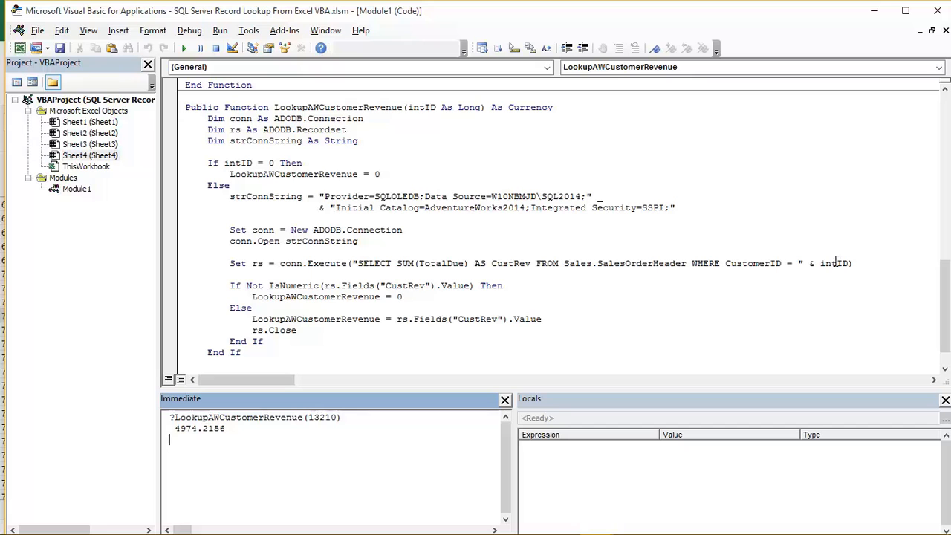
mouse_move(835, 271)
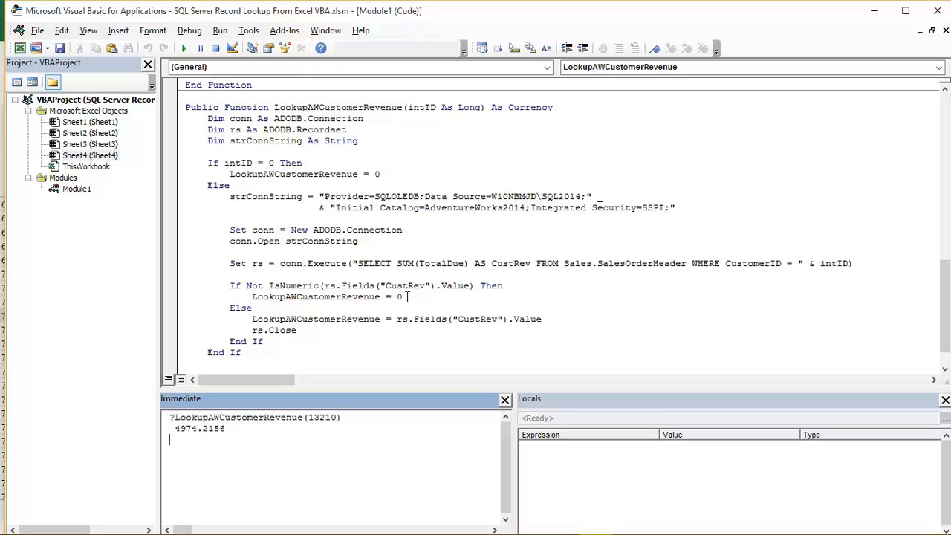
mouse_move(503, 333)
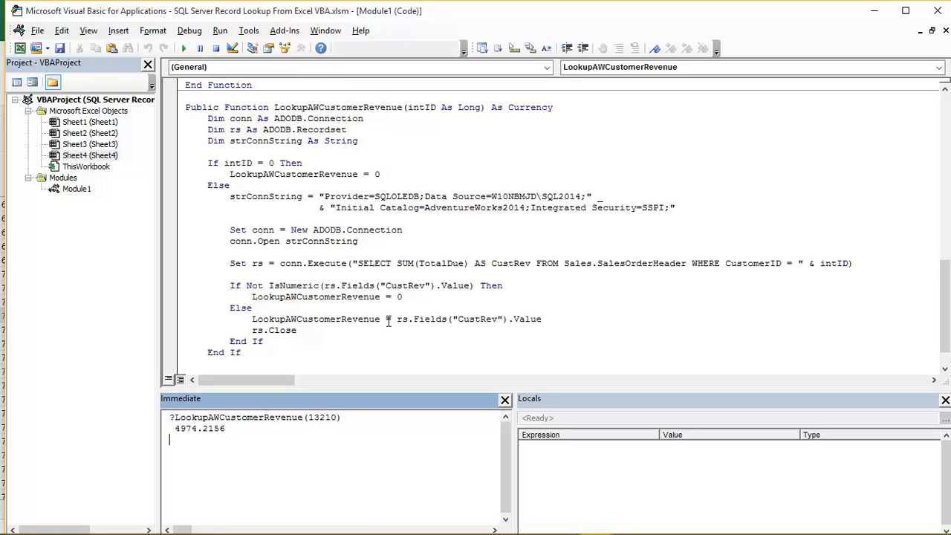
mouse_move(374, 322)
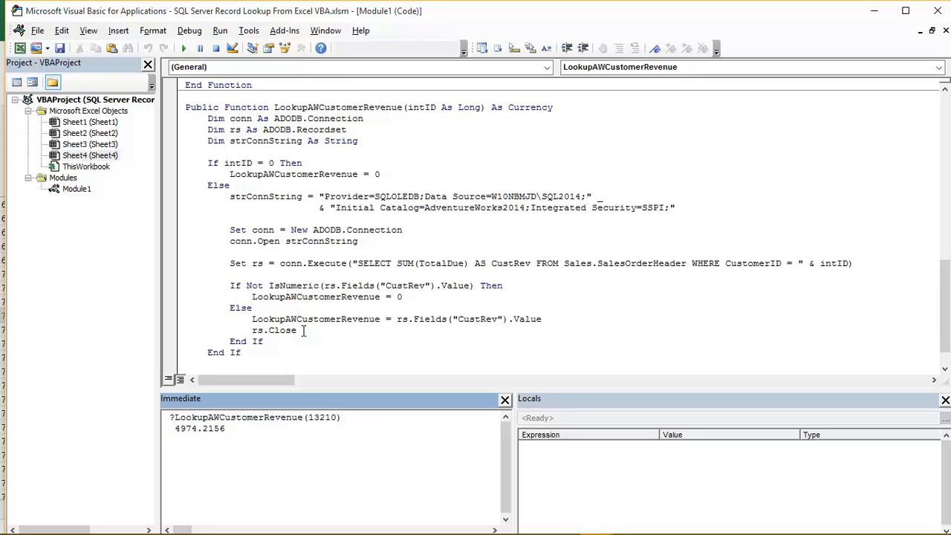
mouse_move(381, 452)
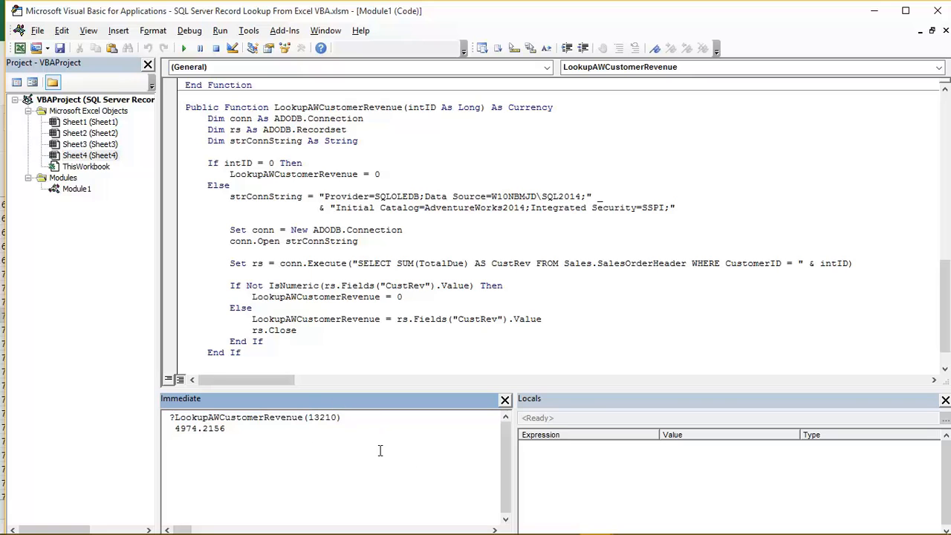
mouse_move(359, 428)
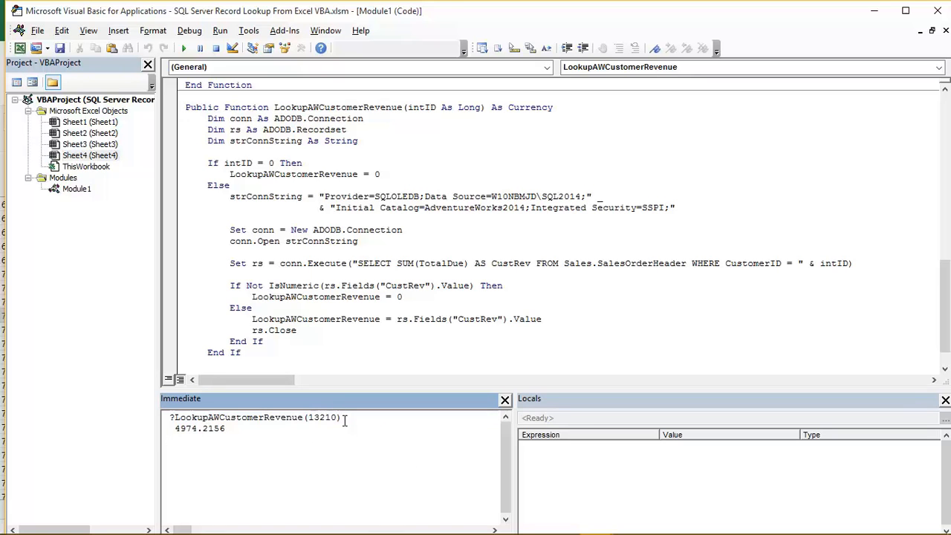
Run ?LookupAWCustomerRevenue(11000) in the Immediate window, returning 9115.1341.
key(Enter)
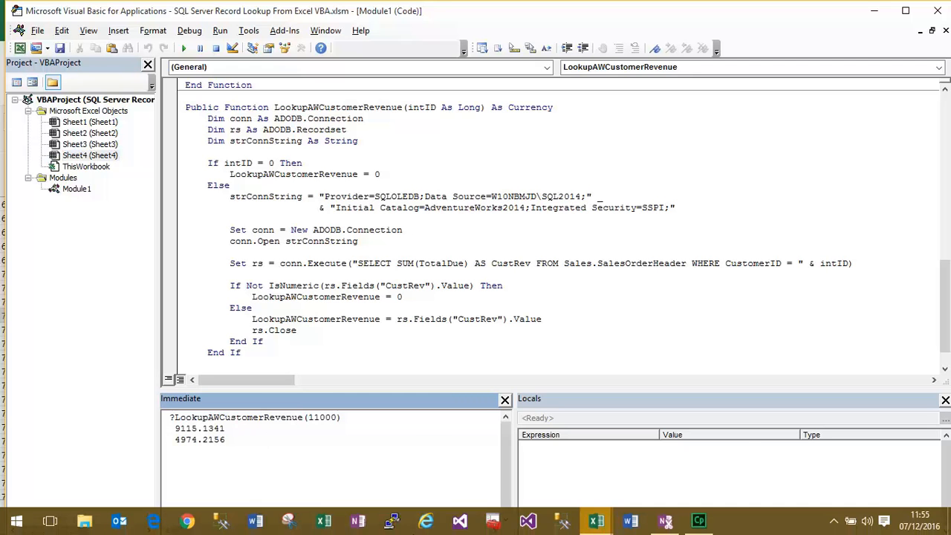
mouse_move(593, 520)
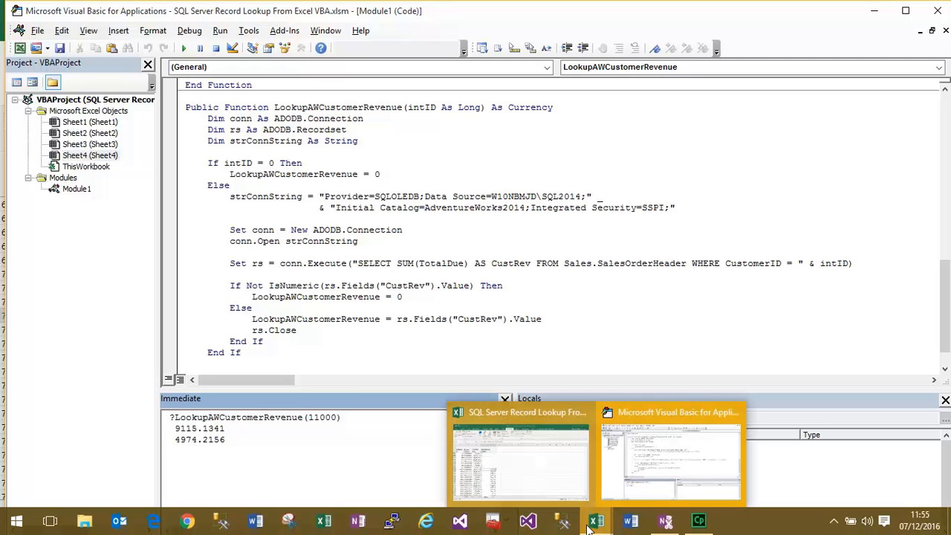
Return to Sheet4 in Excel, where customer 11000's revenue reads 9,115.13, matching the test.
click(520, 461)
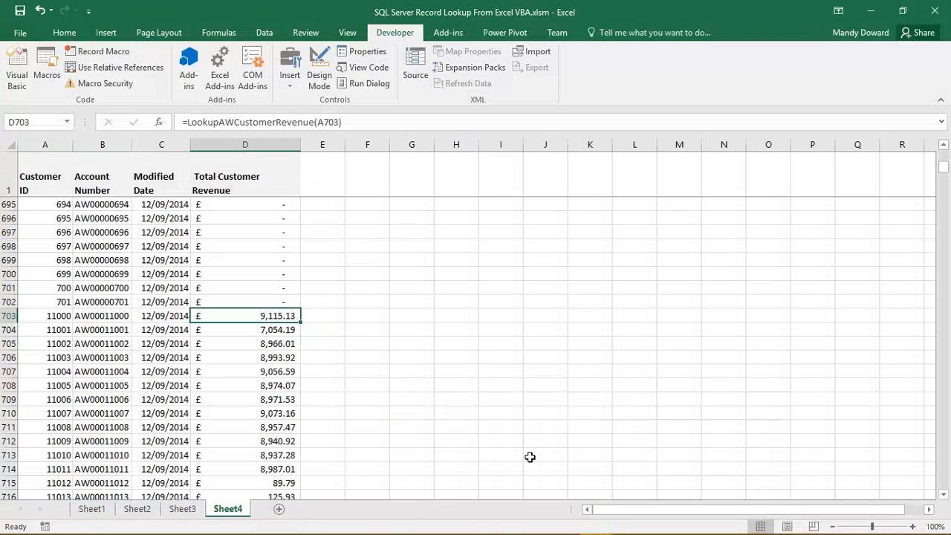
mouse_move(194, 286)
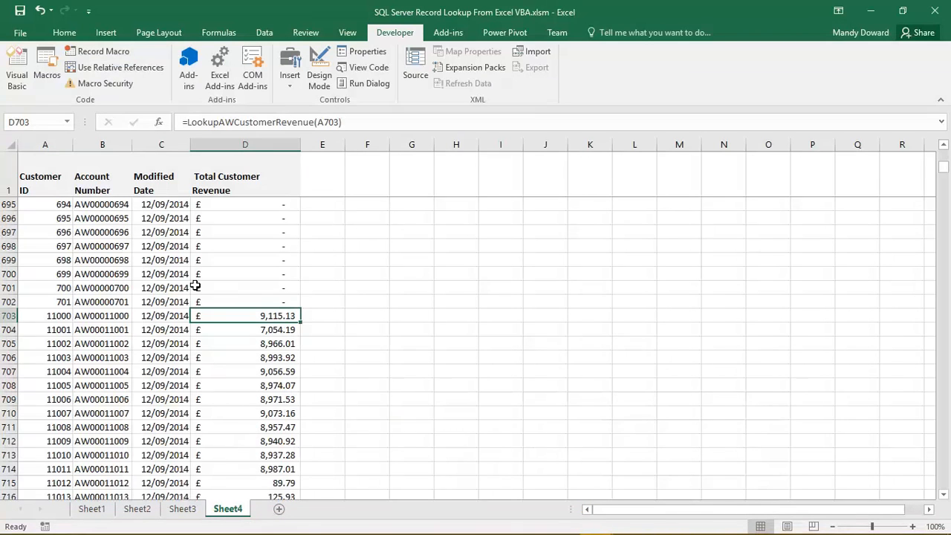
mouse_move(52, 321)
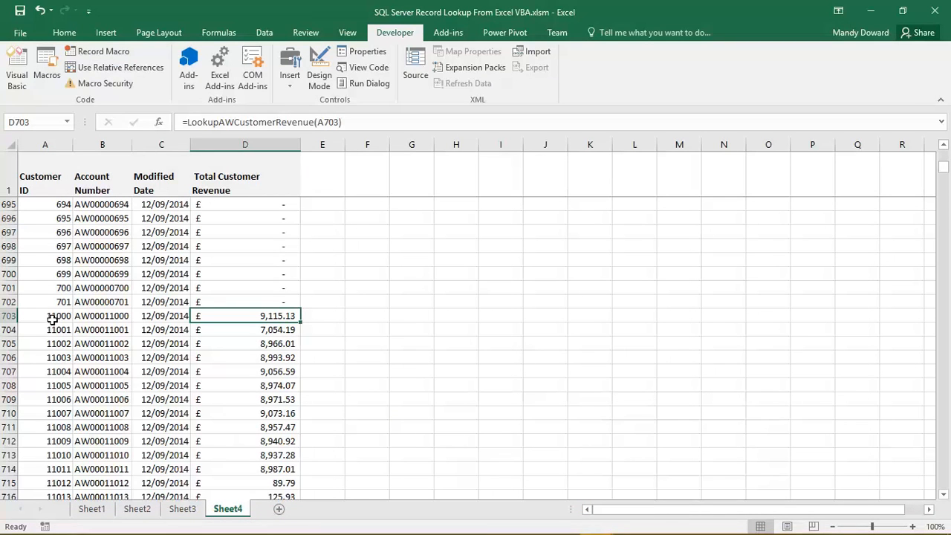
mouse_move(244, 306)
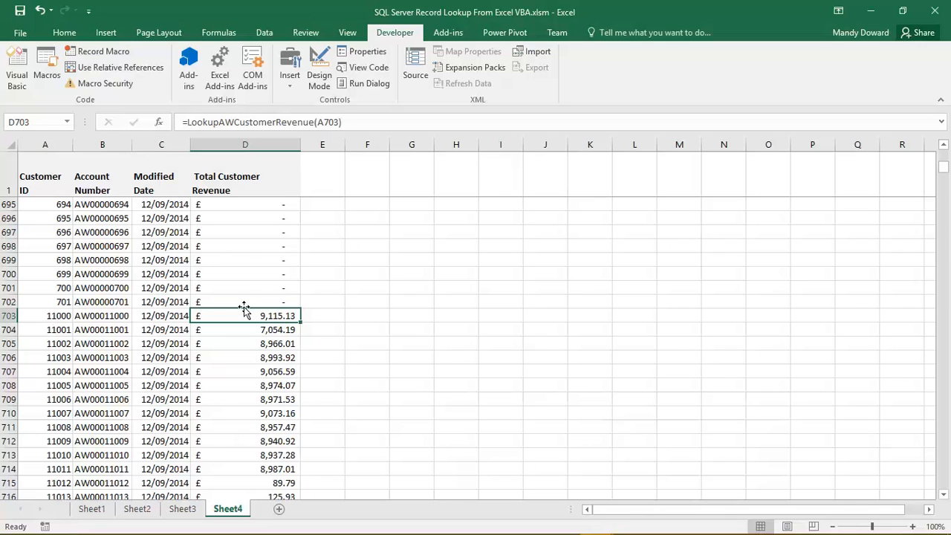
mouse_move(285, 327)
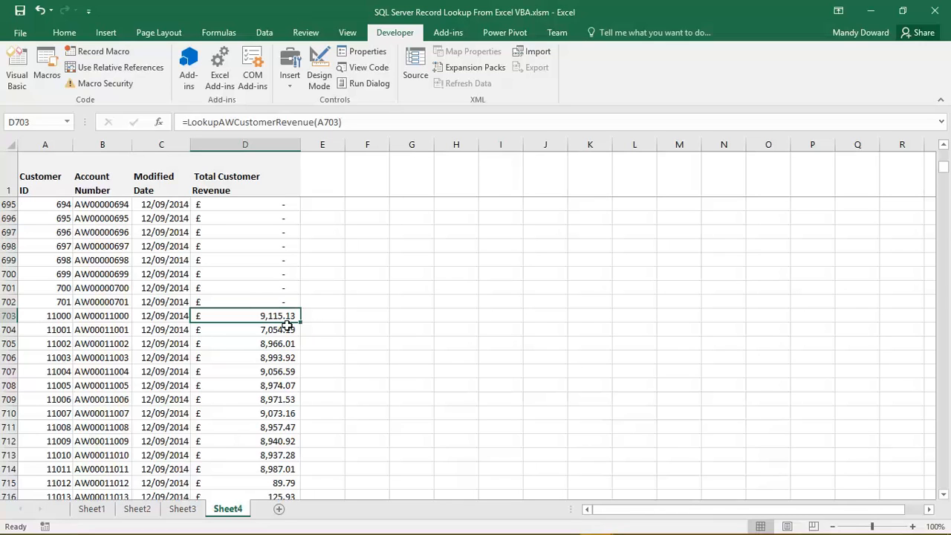